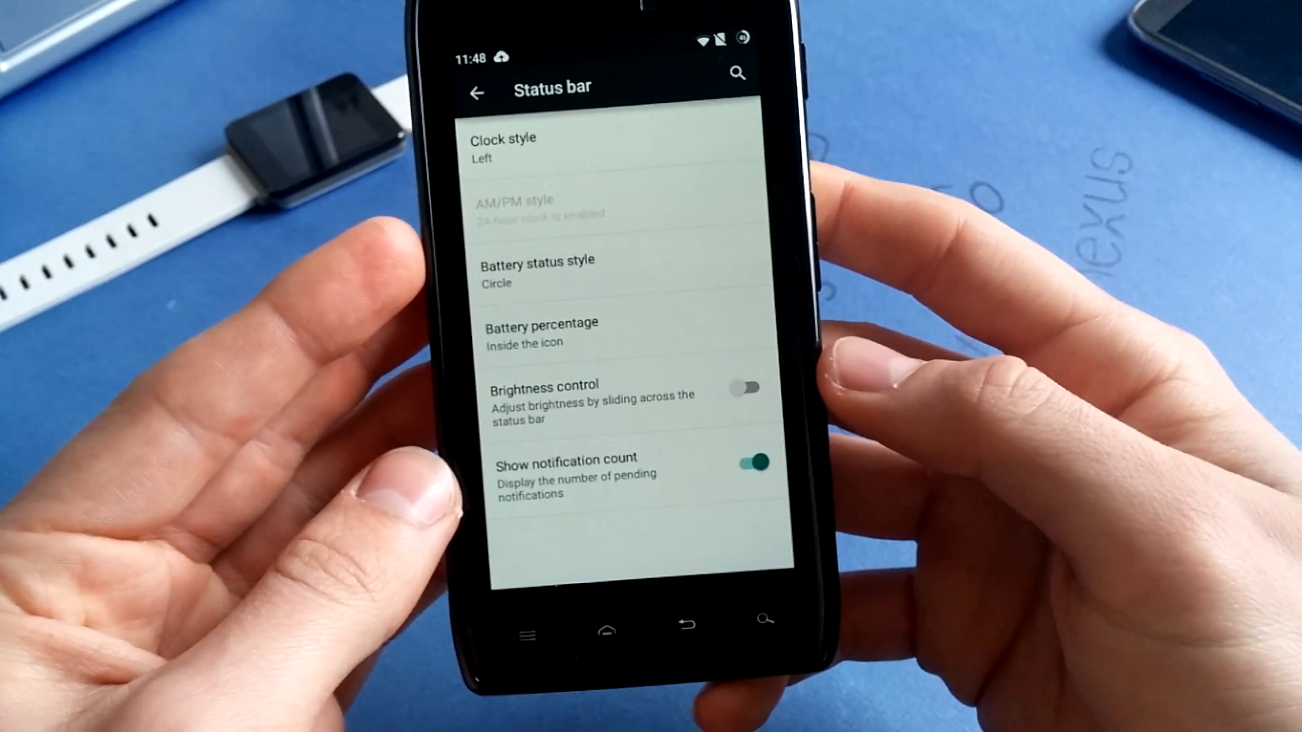
# Return from Status bar settings to the main Settings list.
pyautogui.click(477, 92)
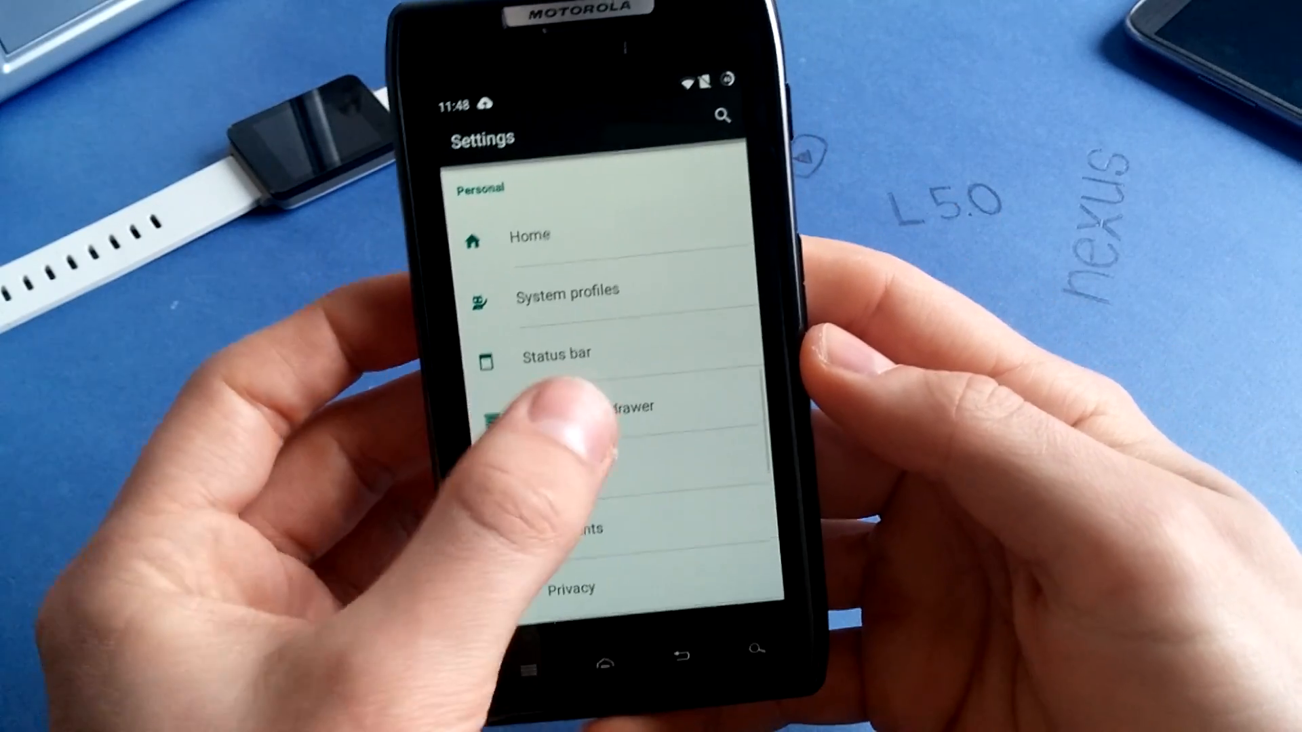
# Browse the Notification drawer settings: quick pulldown, weather and Quick Settings tiles.
pyautogui.click(616, 407)
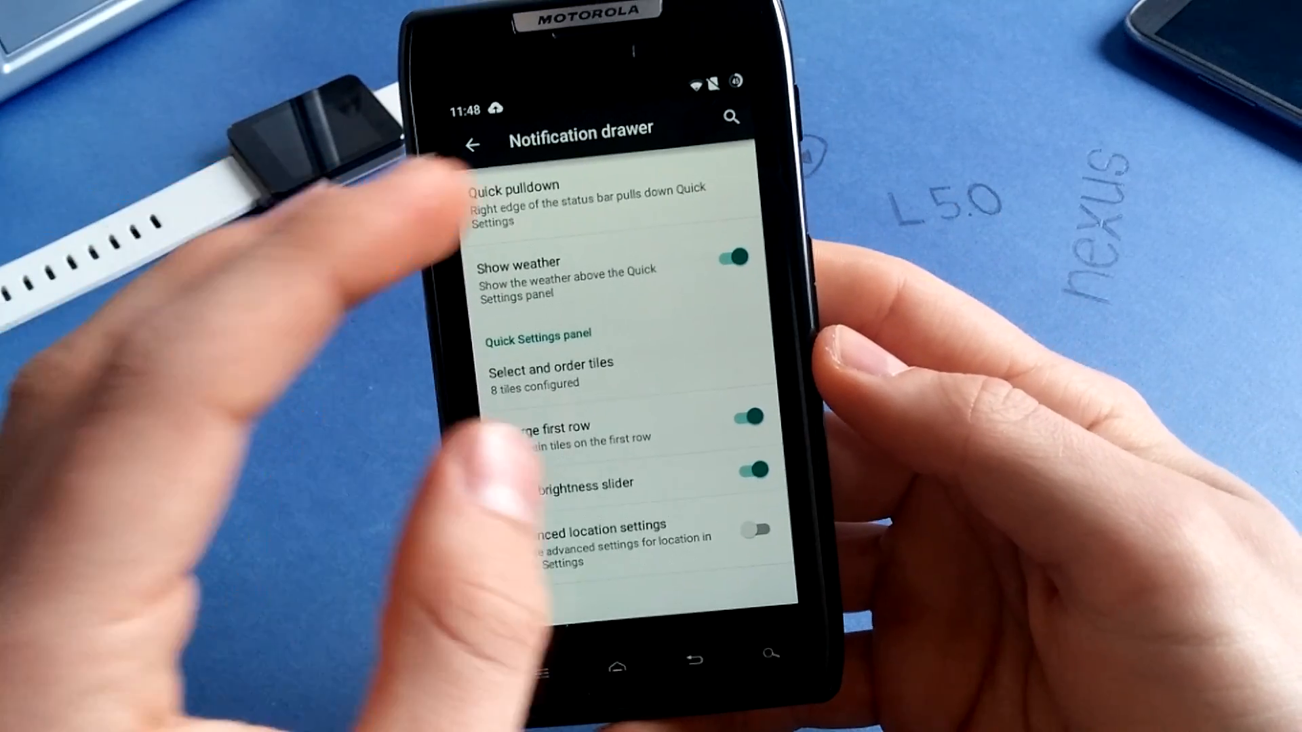
pyautogui.click(513, 196)
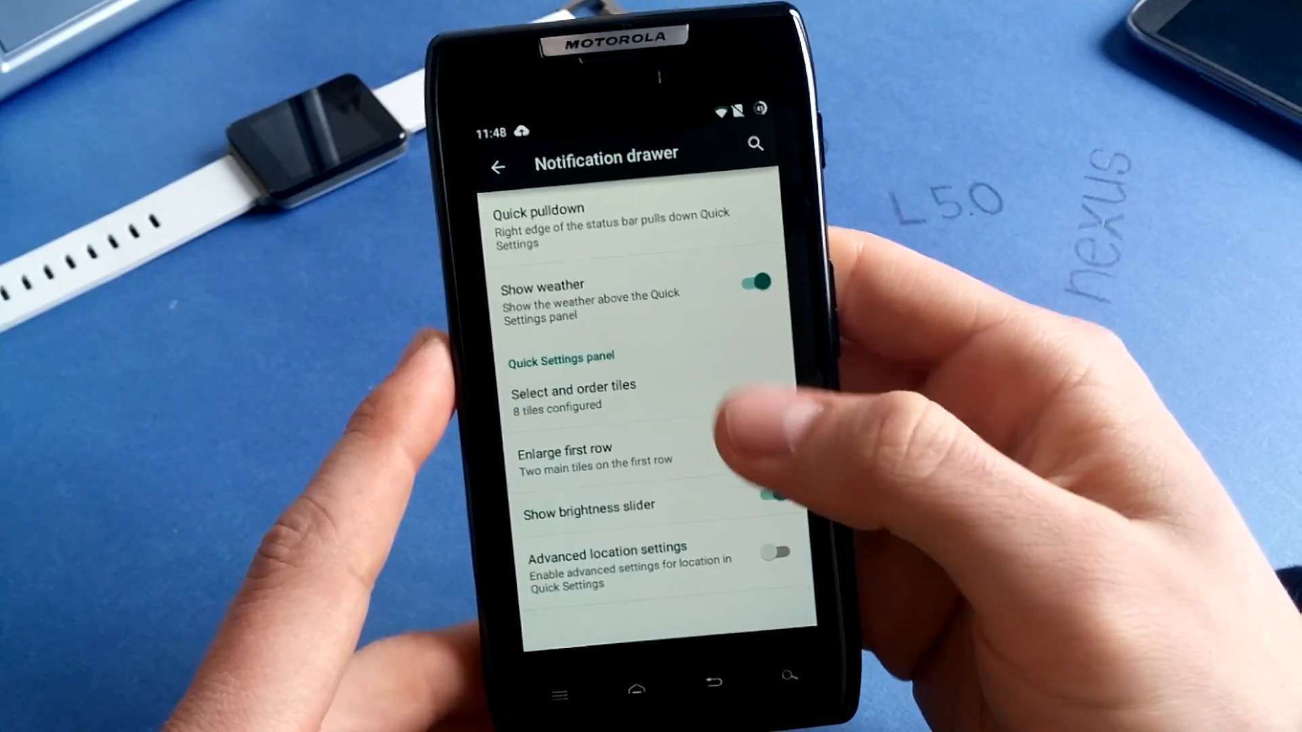
pyautogui.click(567, 385)
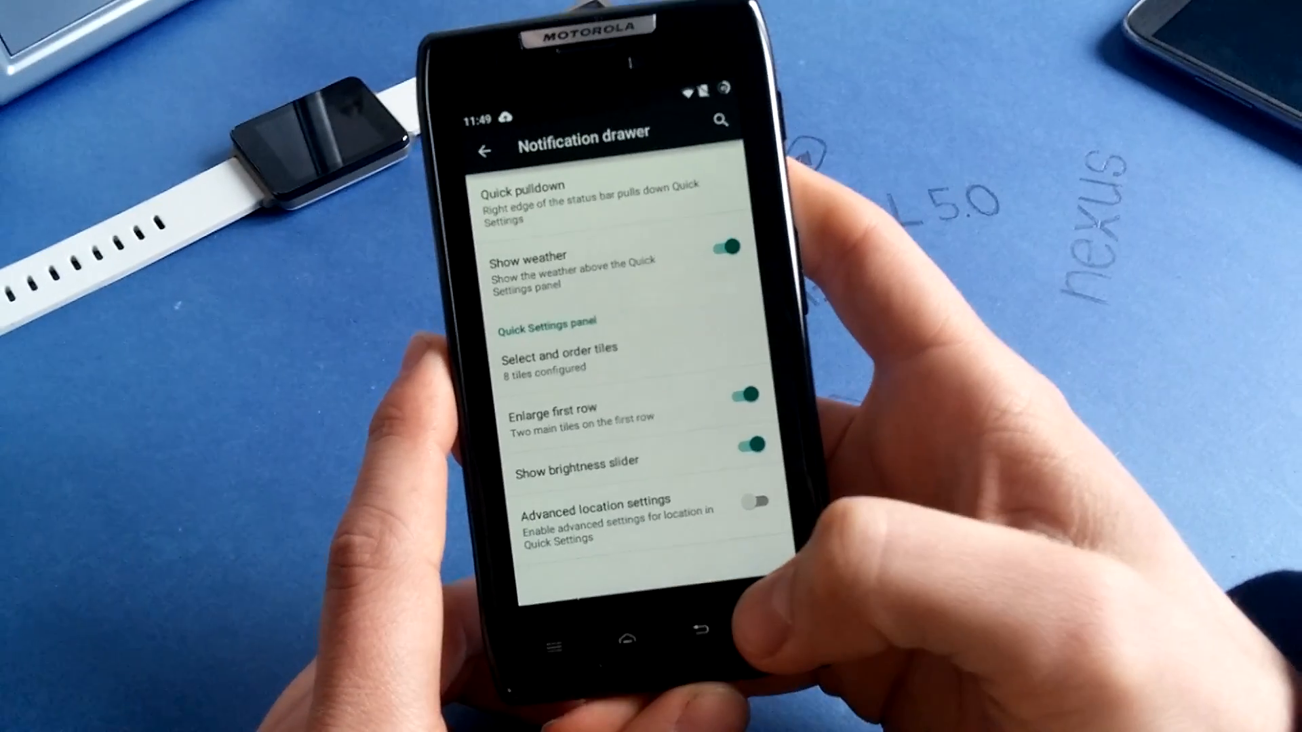
# Return to the Settings list and reach the Device section (Sounds, Display, Themes, Battery).
pyautogui.click(482, 149)
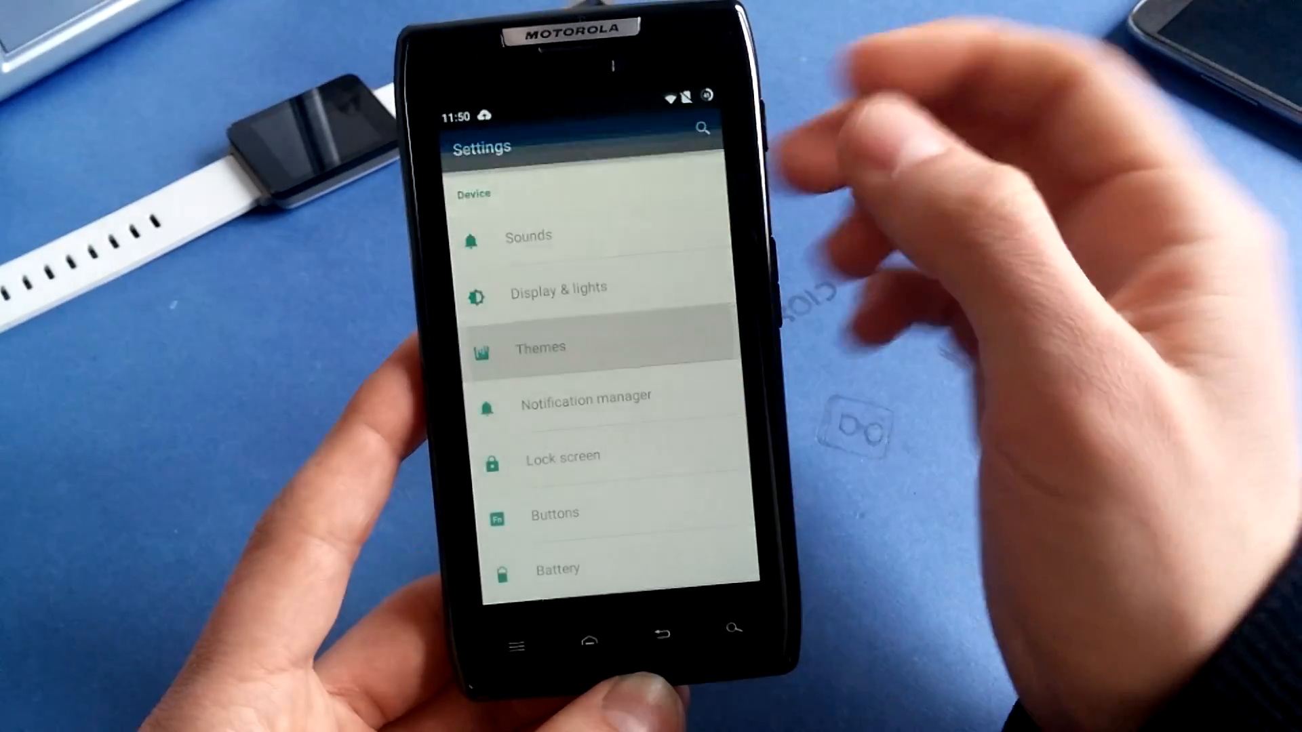
# View the Themes list with System (Default), go Home and expand the Google apps folder.
pyautogui.click(541, 347)
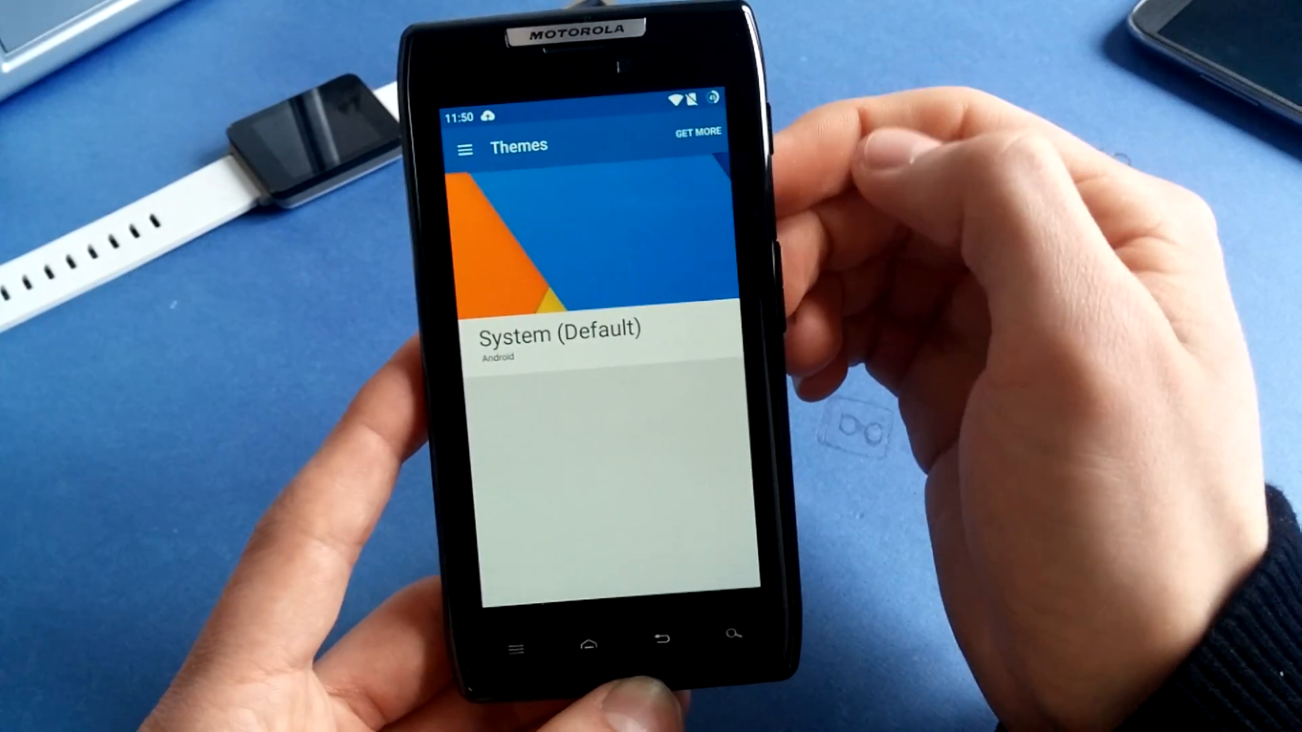
pyautogui.click(697, 132)
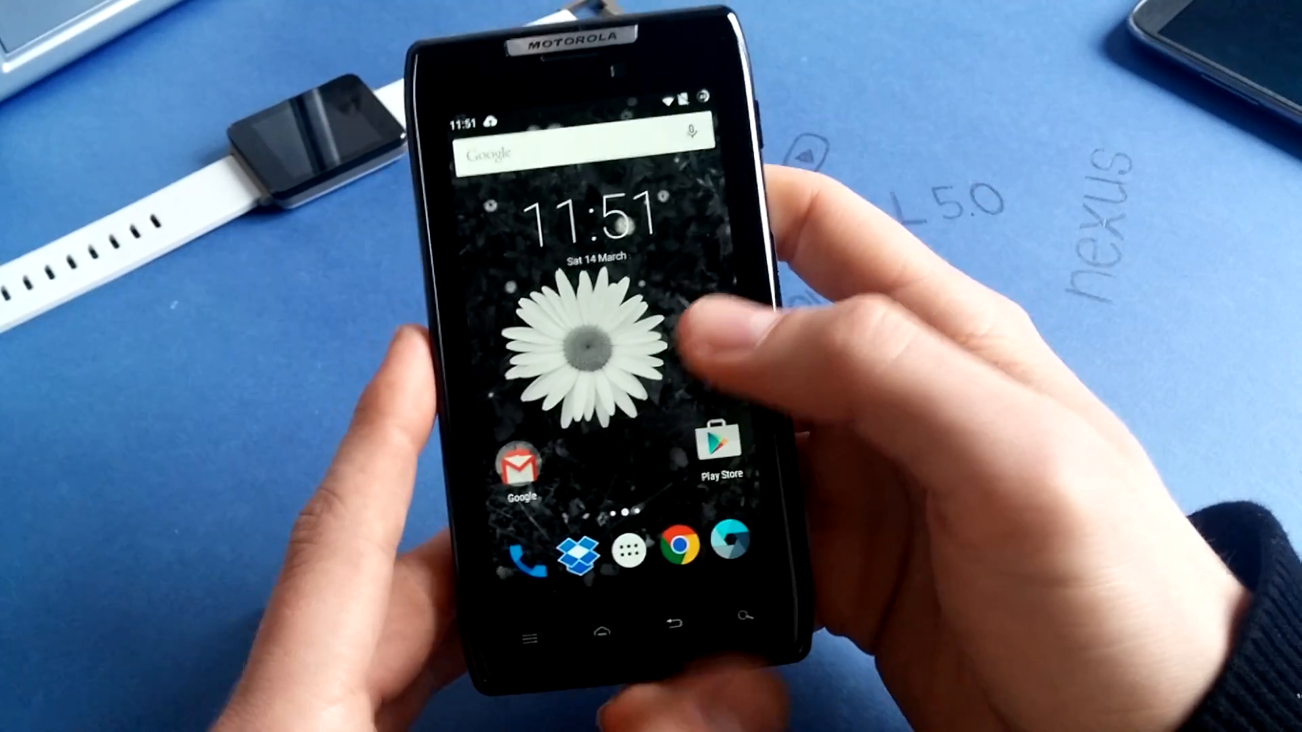
pyautogui.click(518, 469)
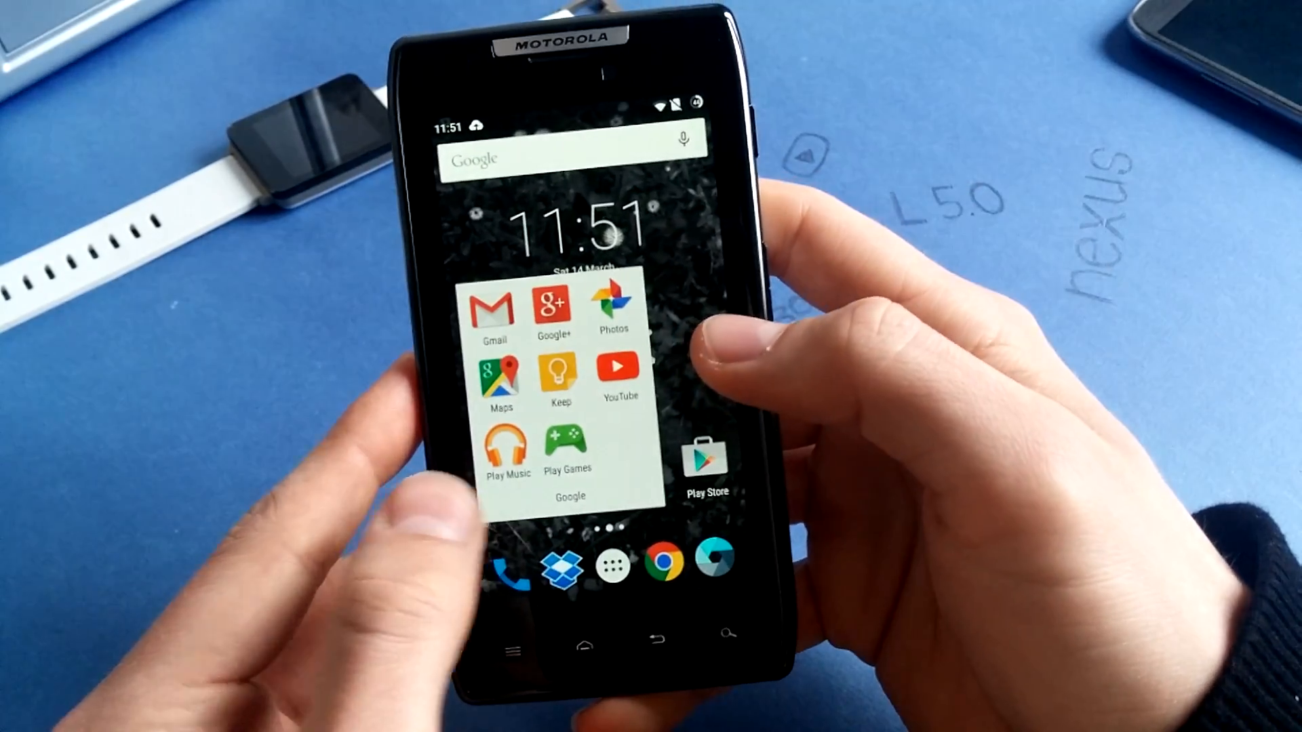